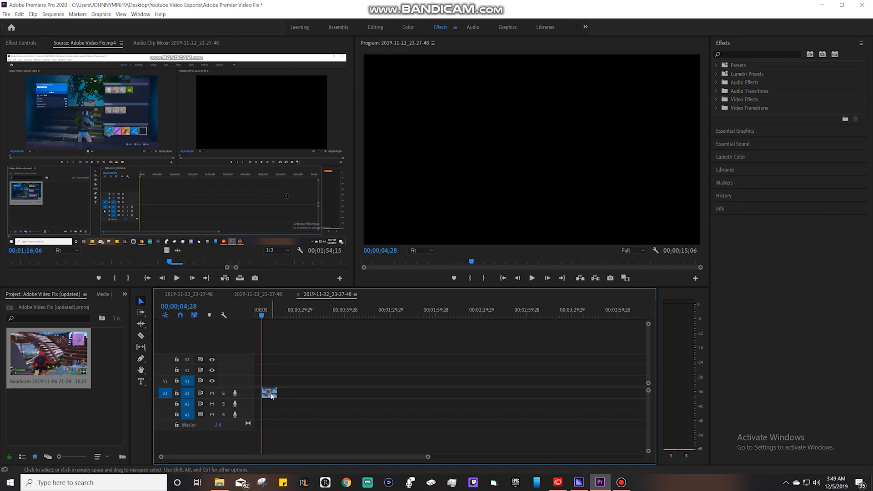
mouse_move(269, 394)
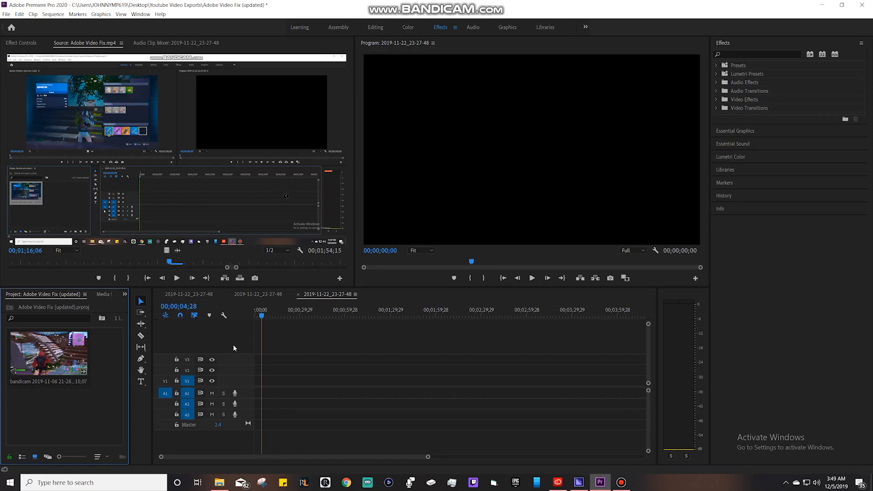
mouse_move(169, 426)
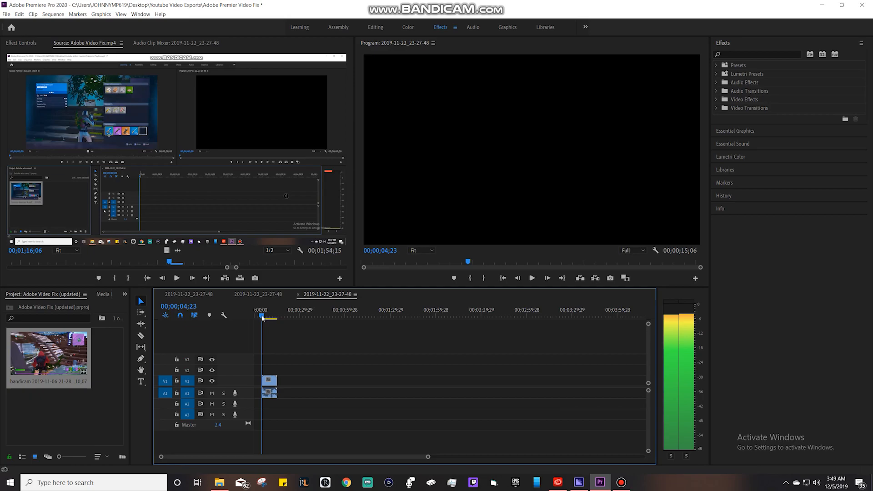
- Start playing the sequence from the beginning to check the bandicam clip's video and audio
click(259, 315)
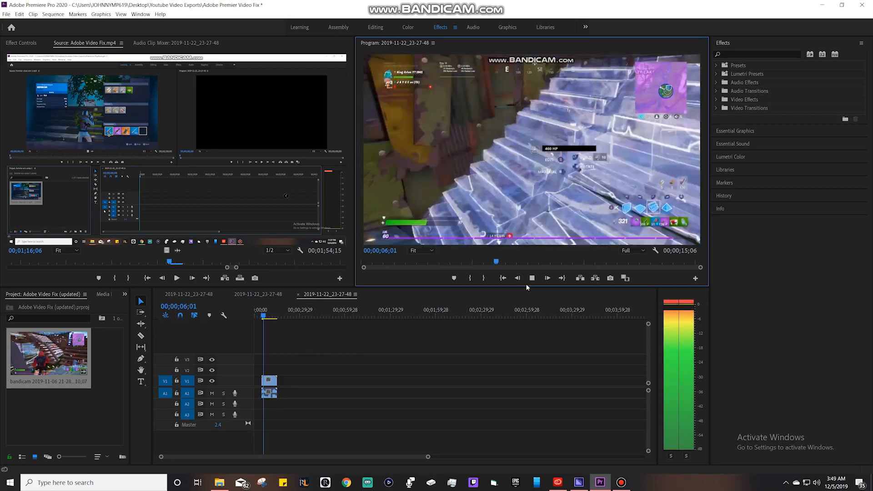
- Play the clip in the Program Monitor and stop playback at about 00;00;12;11
click(532, 278)
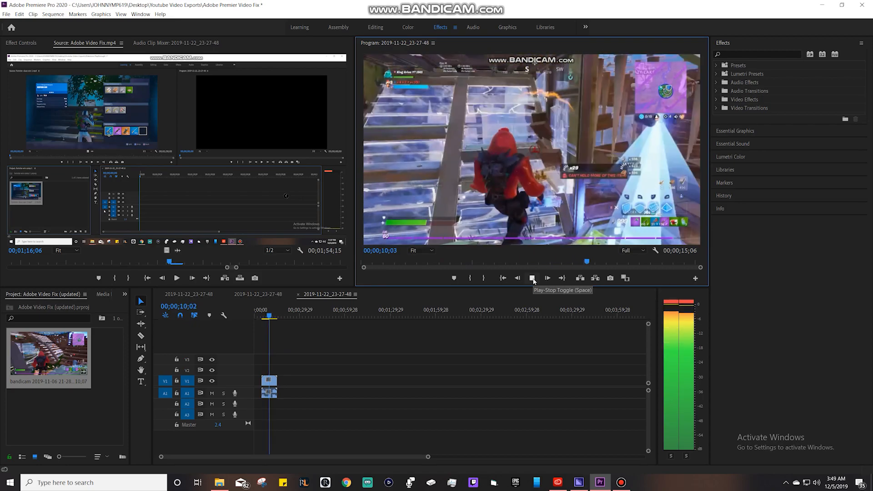
click(547, 278)
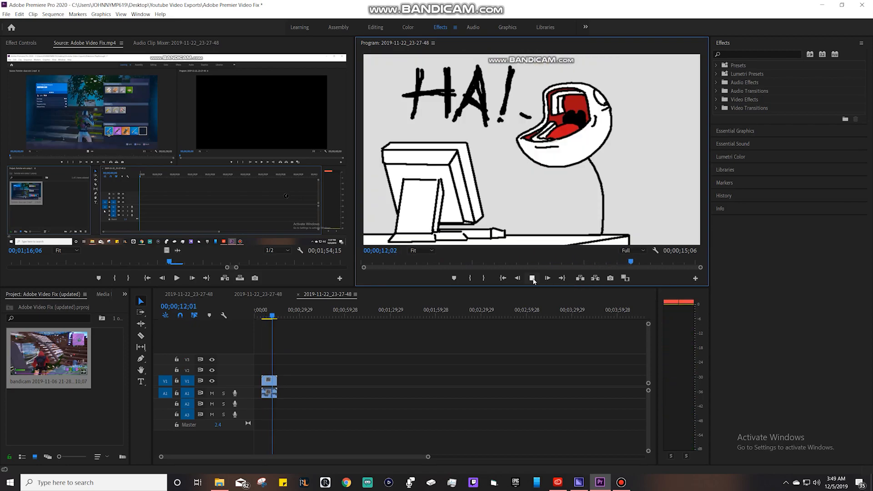
click(532, 278)
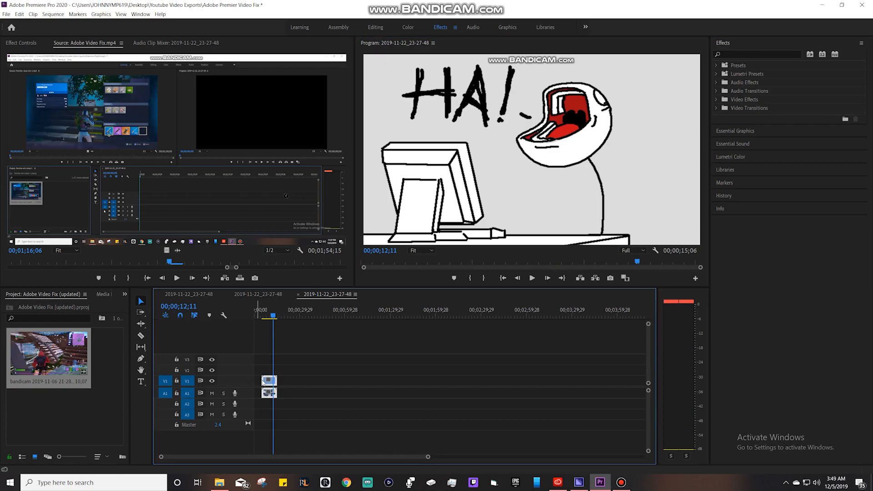
click(165, 381)
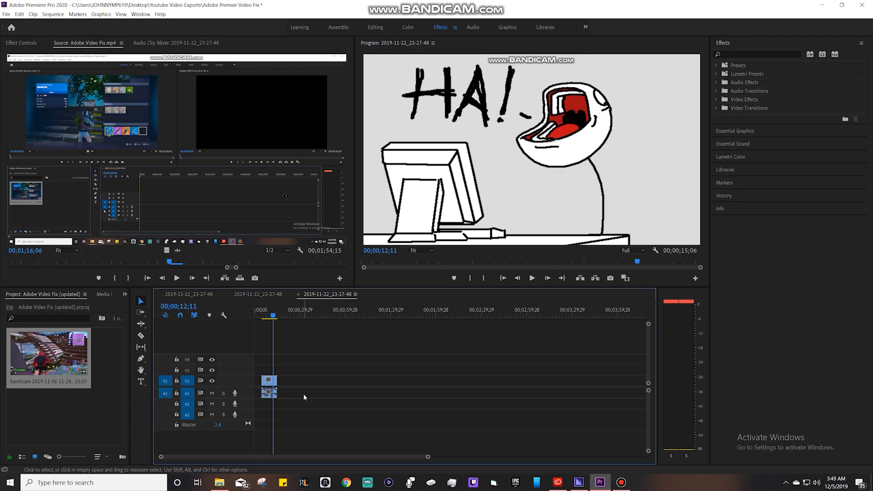
- Select the clip on the V1/A1 tracks and delete it, leaving the timeline empty
click(269, 387)
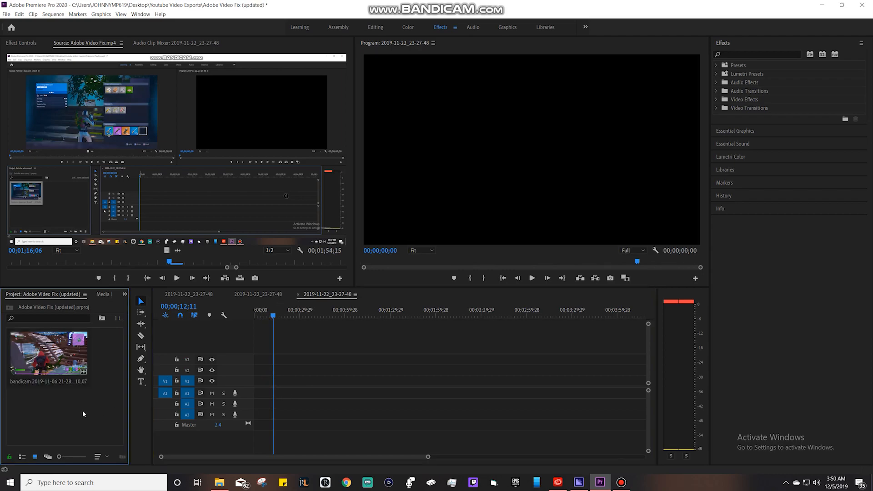
mouse_move(103, 380)
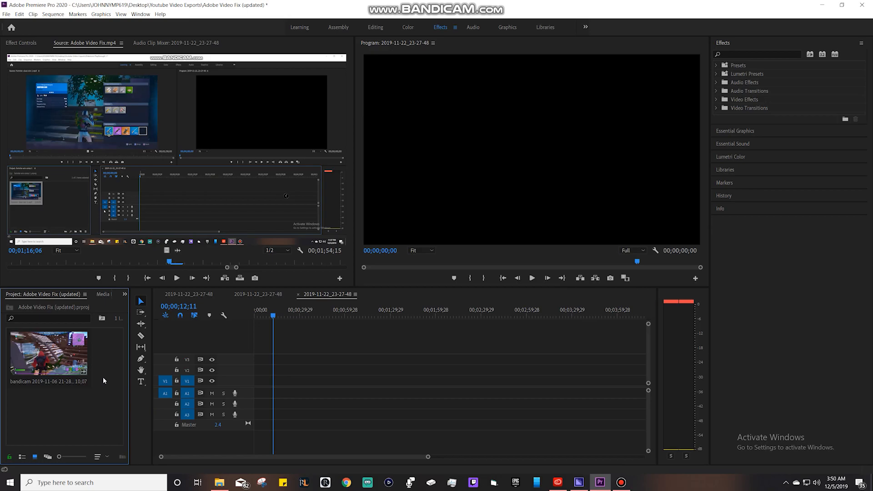
mouse_move(91, 397)
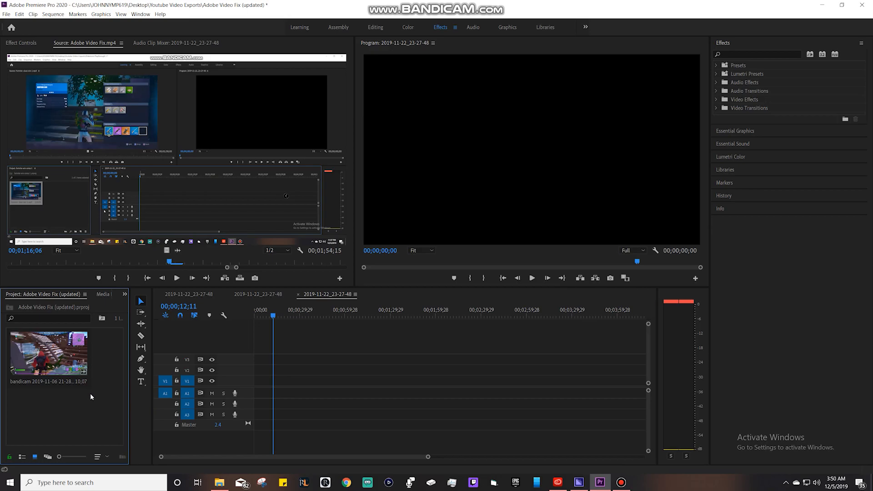
mouse_move(90, 411)
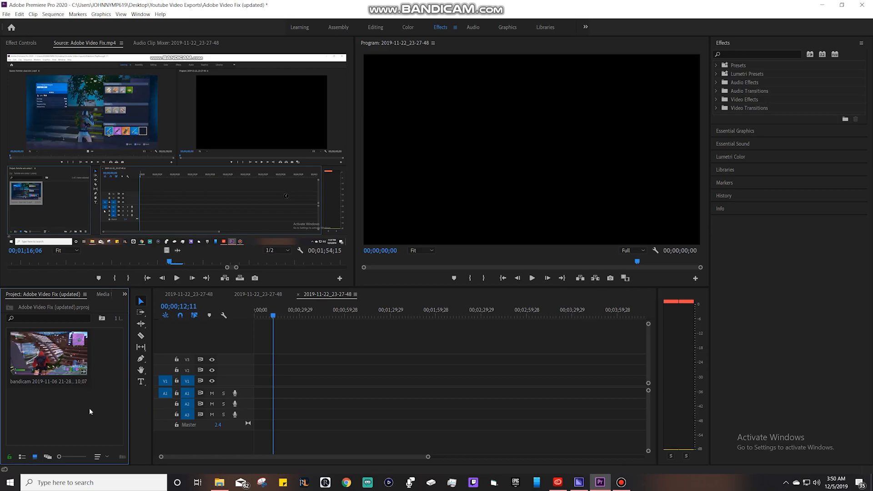